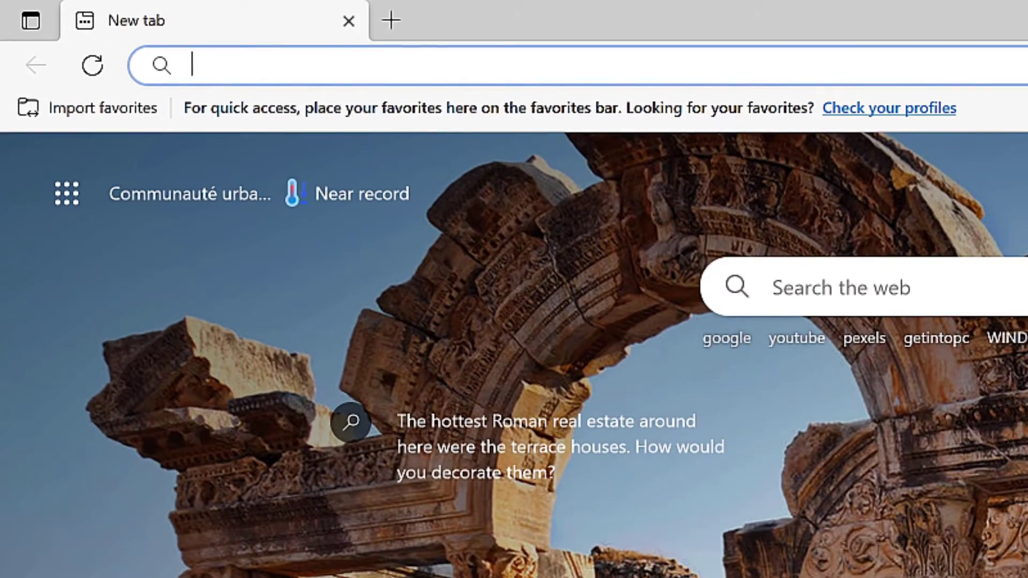
- Navigate to qrstuff.com in the address bar
text(qrstuff.com)
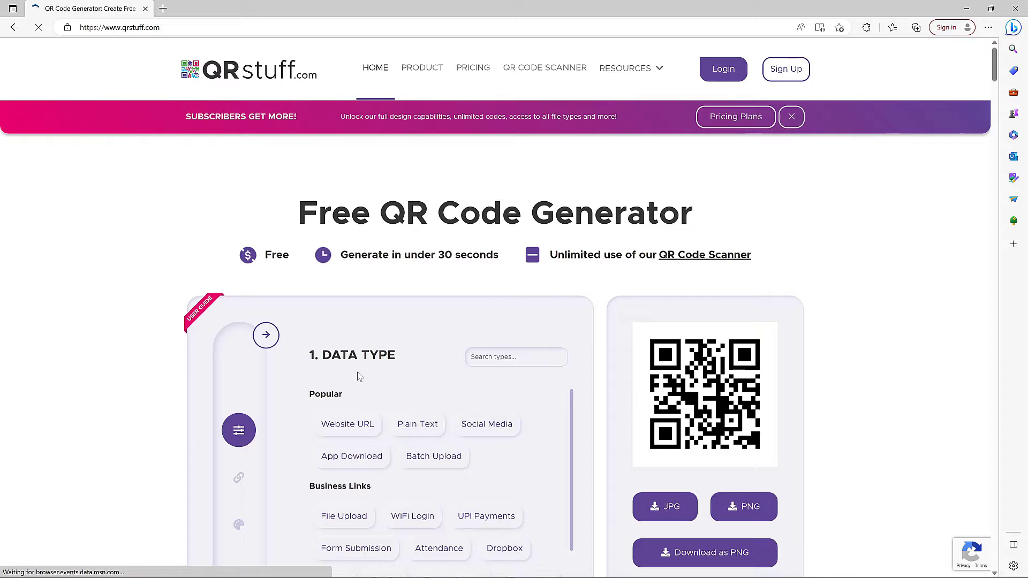
- Choose Email Address as the QR code data type and focus its email field
scroll(down, 3)
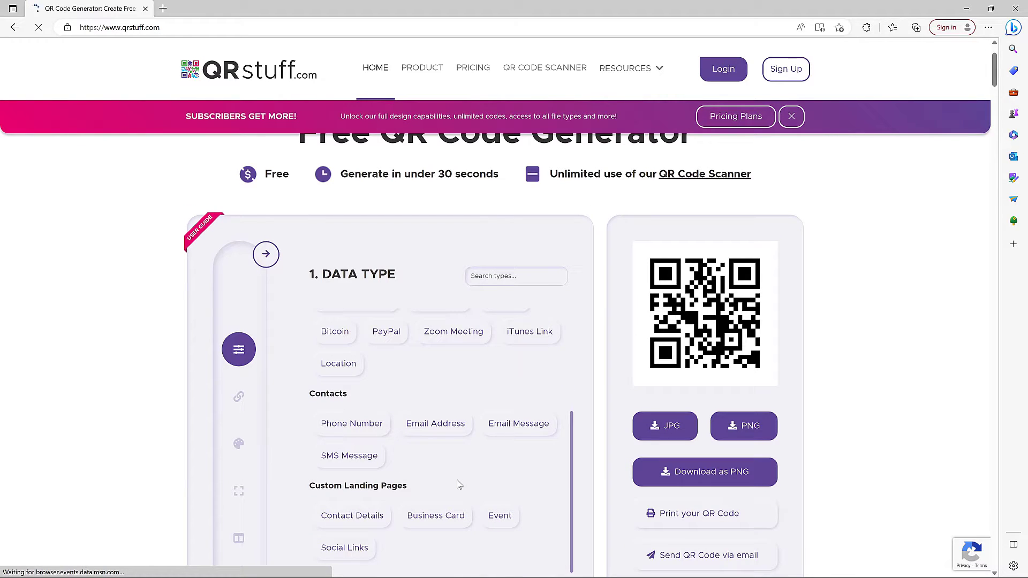
click(435, 424)
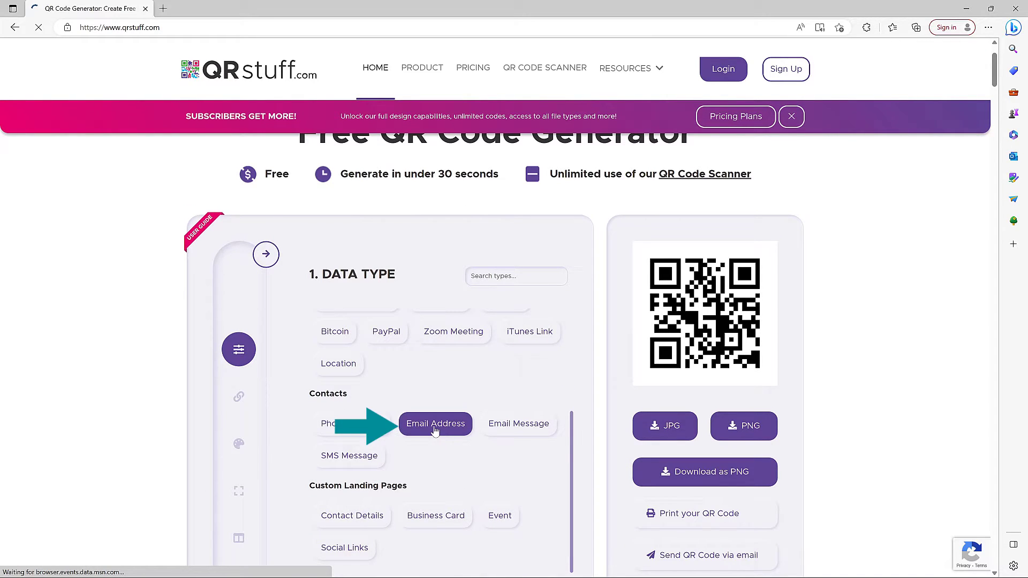
click(435, 424)
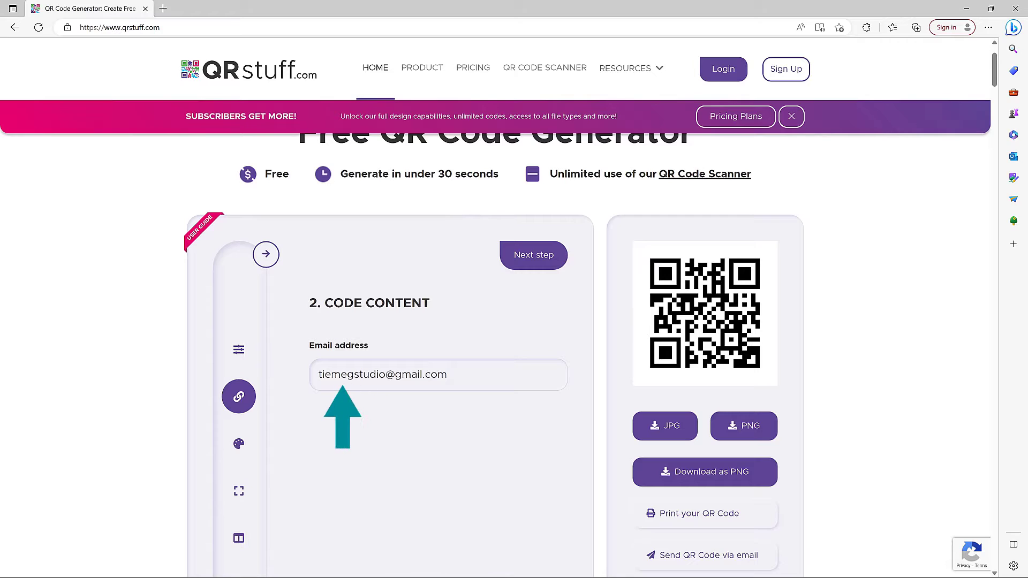
mouse_move(531, 439)
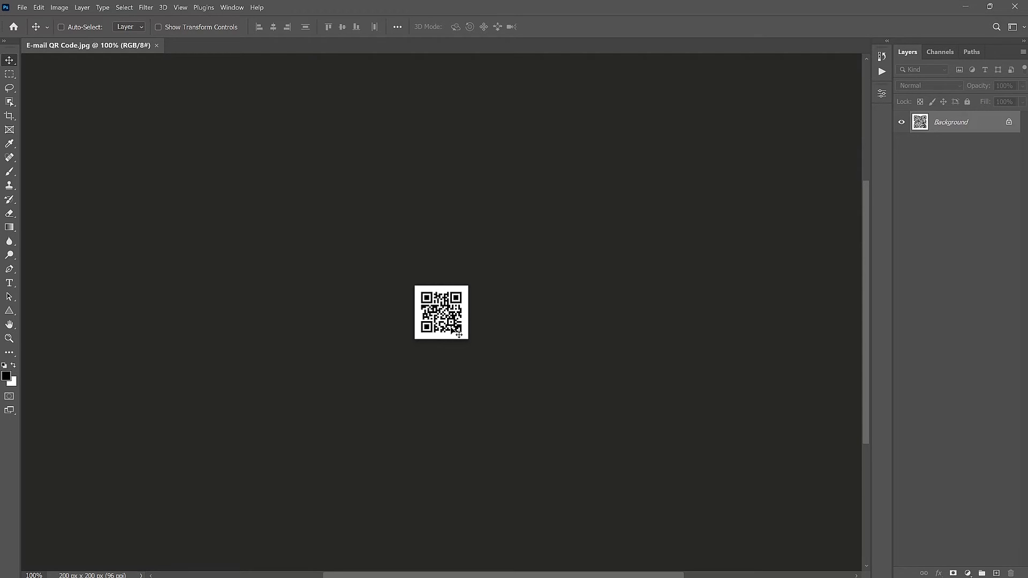
- Set the image to 300 ppi resolution and 1000 px width via Image Size
click(59, 8)
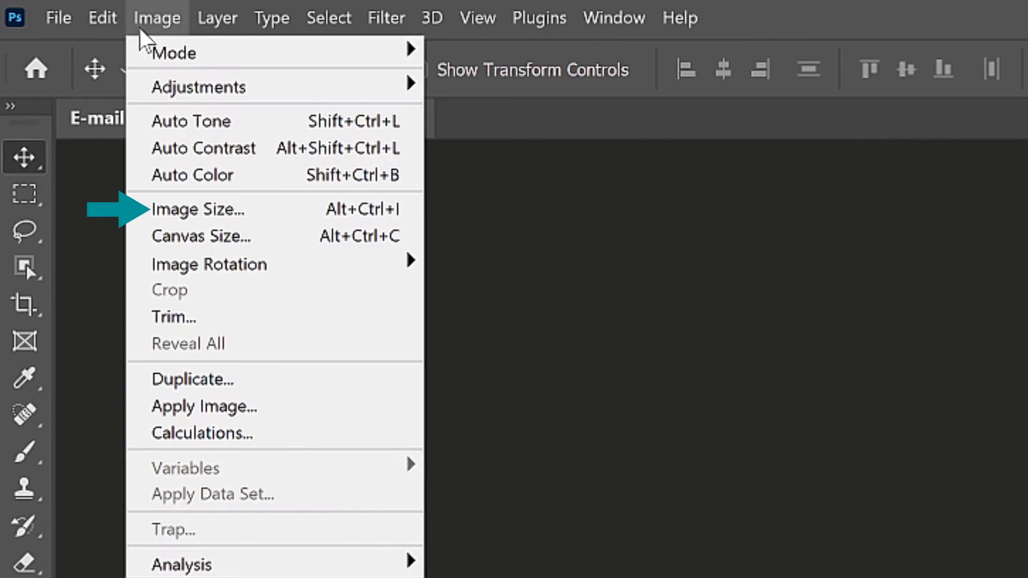
click(197, 209)
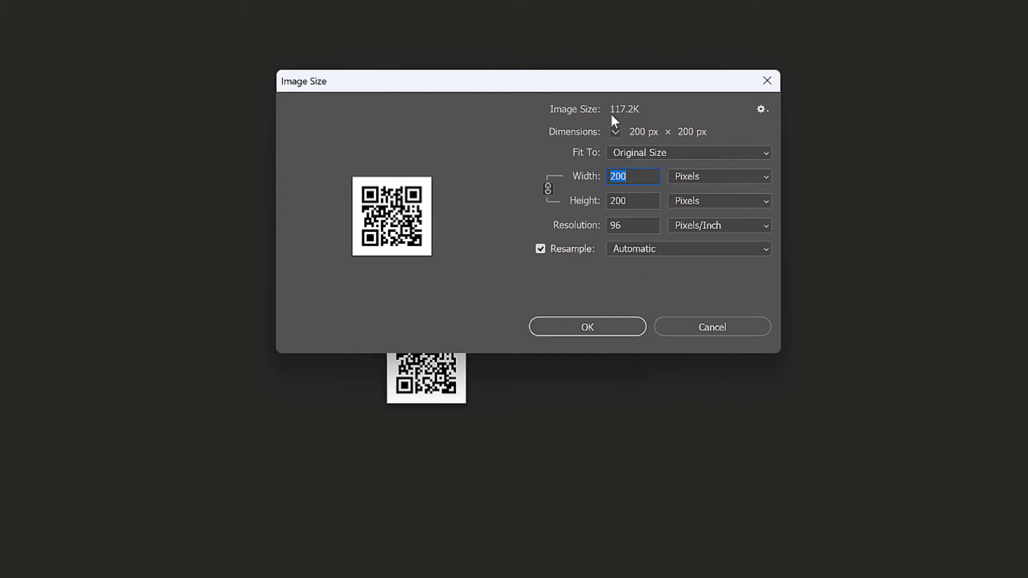
mouse_move(634, 119)
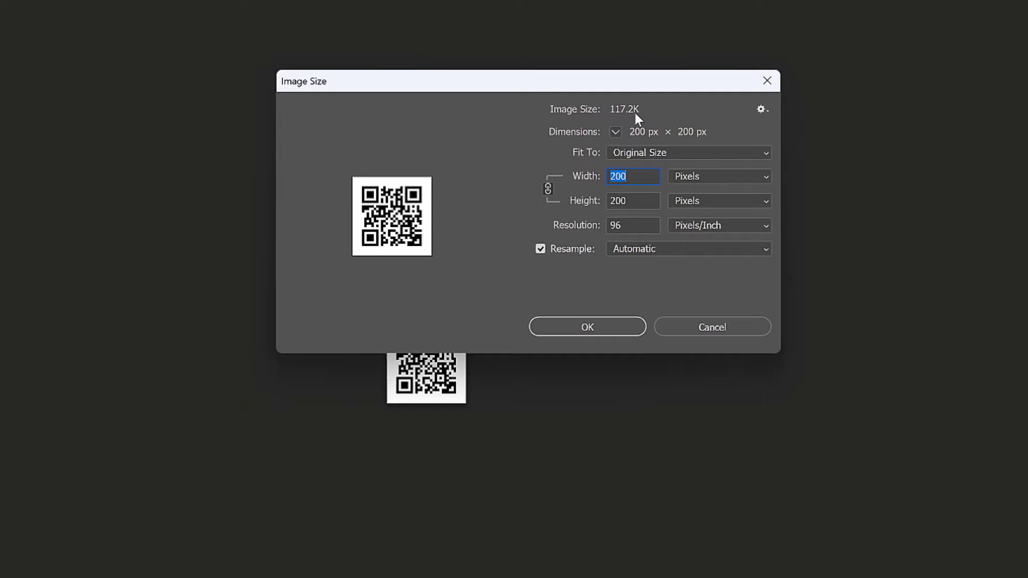
mouse_move(707, 178)
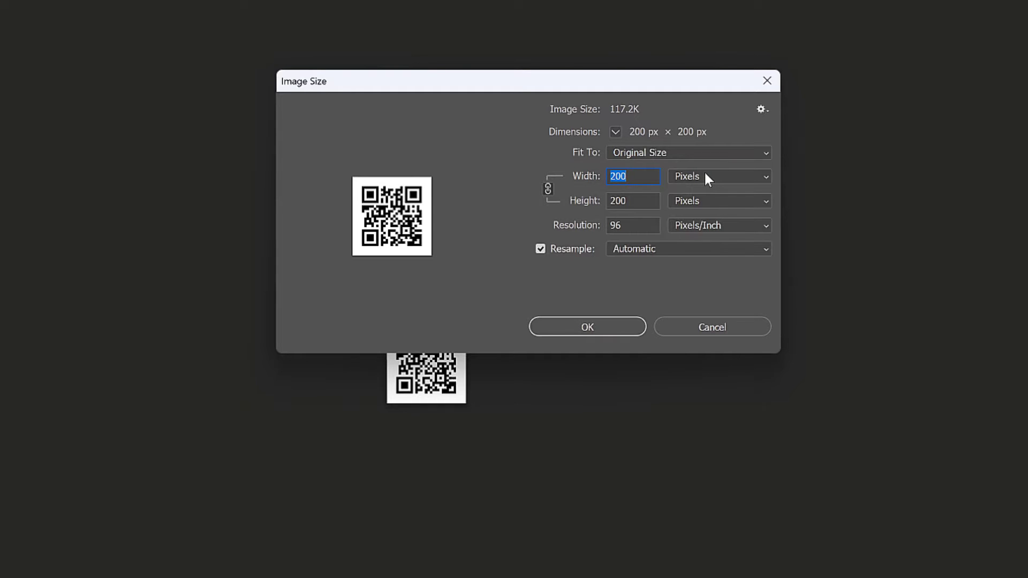
click(631, 225)
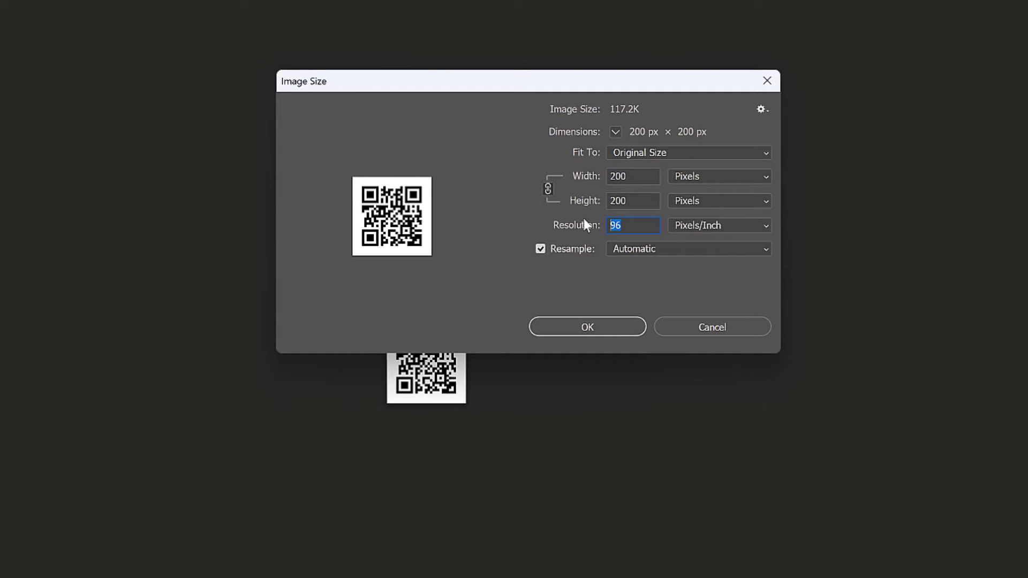
text(300)
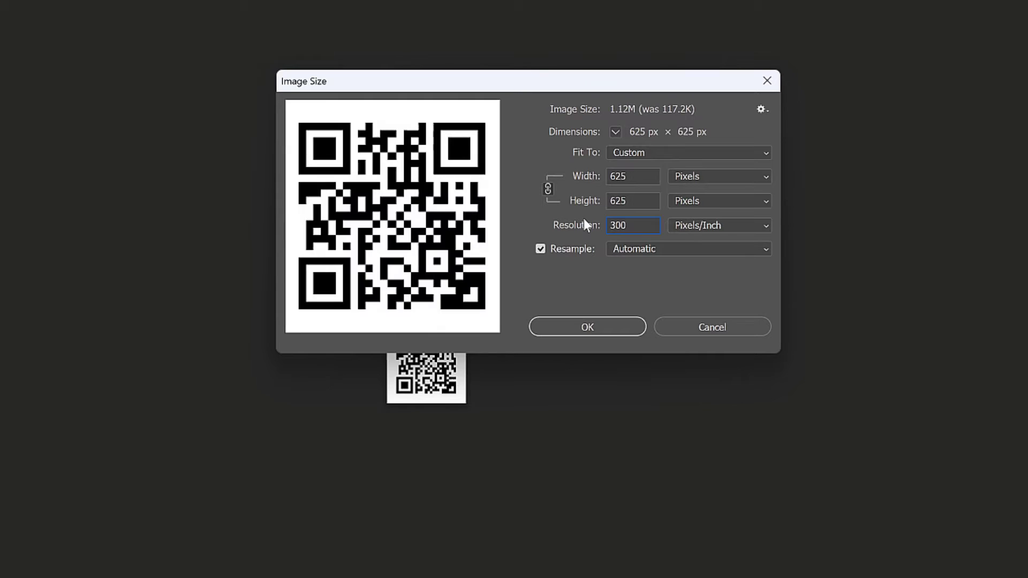
click(632, 175)
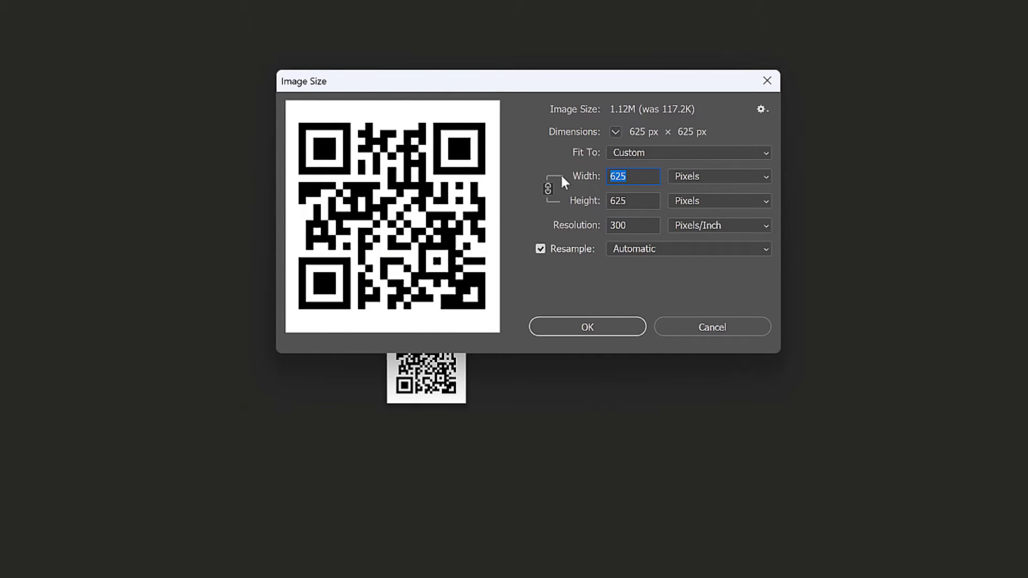
text(1000)
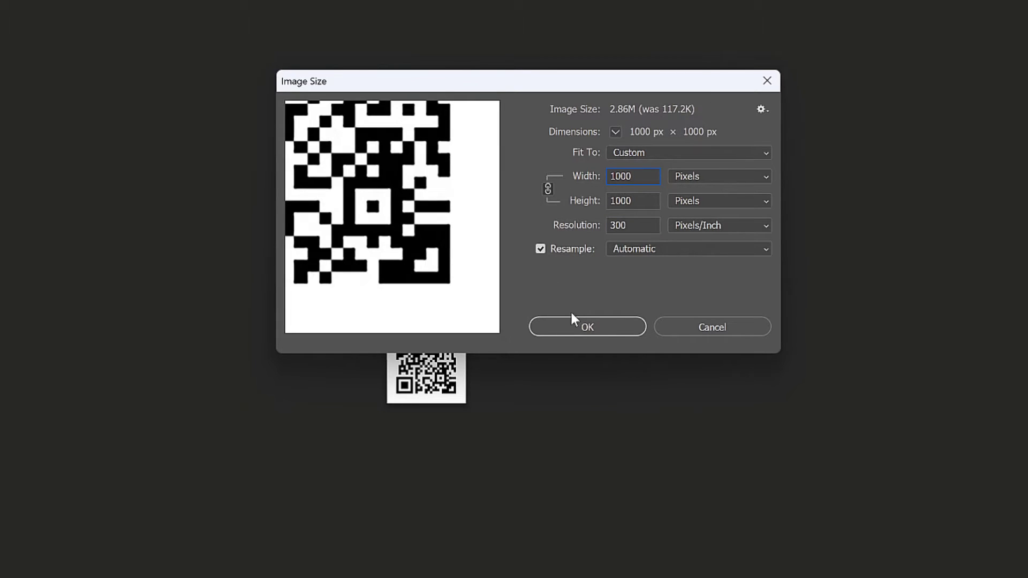
click(586, 327)
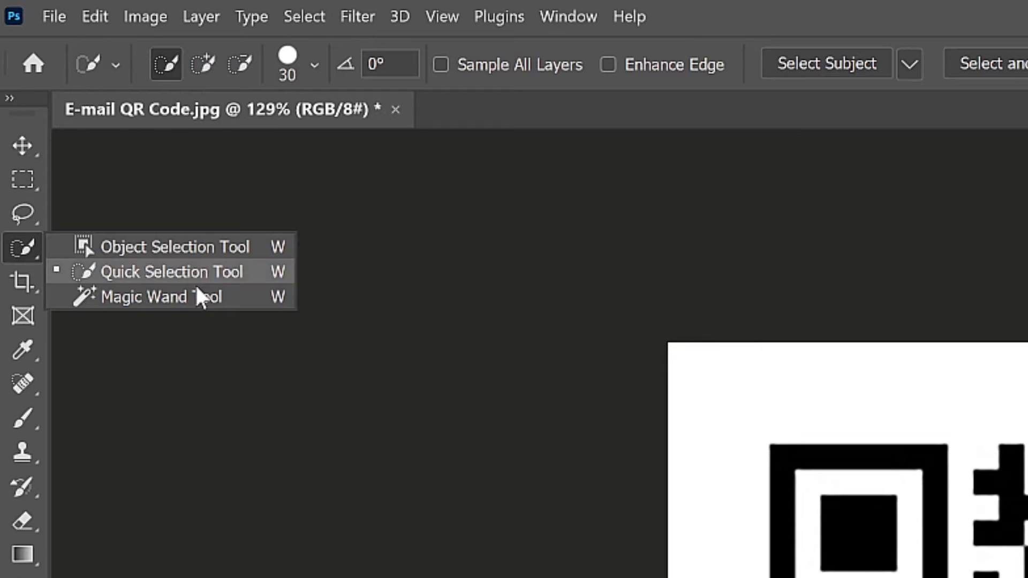
- With the Magic Wand, select both top eye centres and the bottom-left eye frame, then go to Select > Modify
click(142, 296)
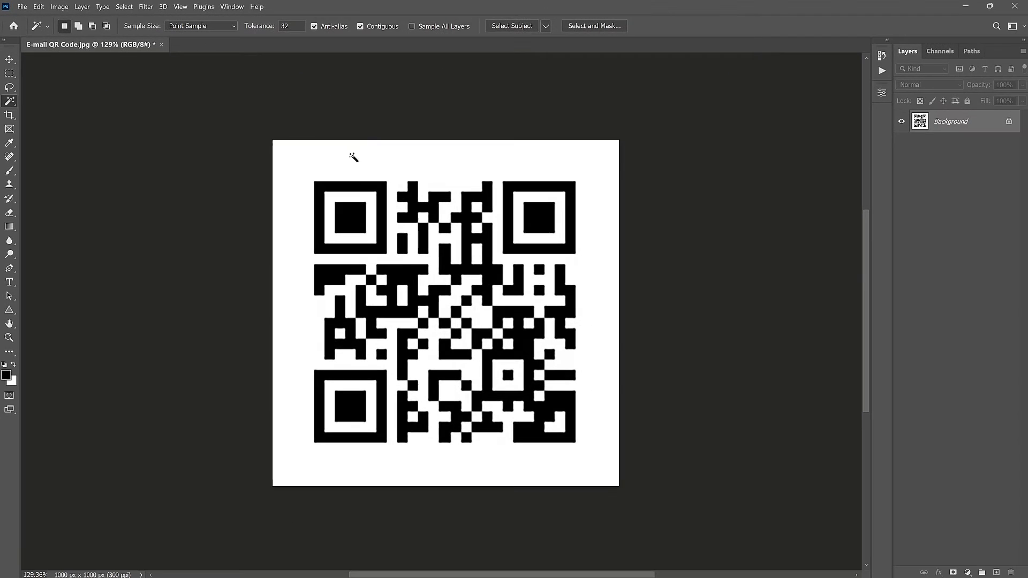
click(352, 217)
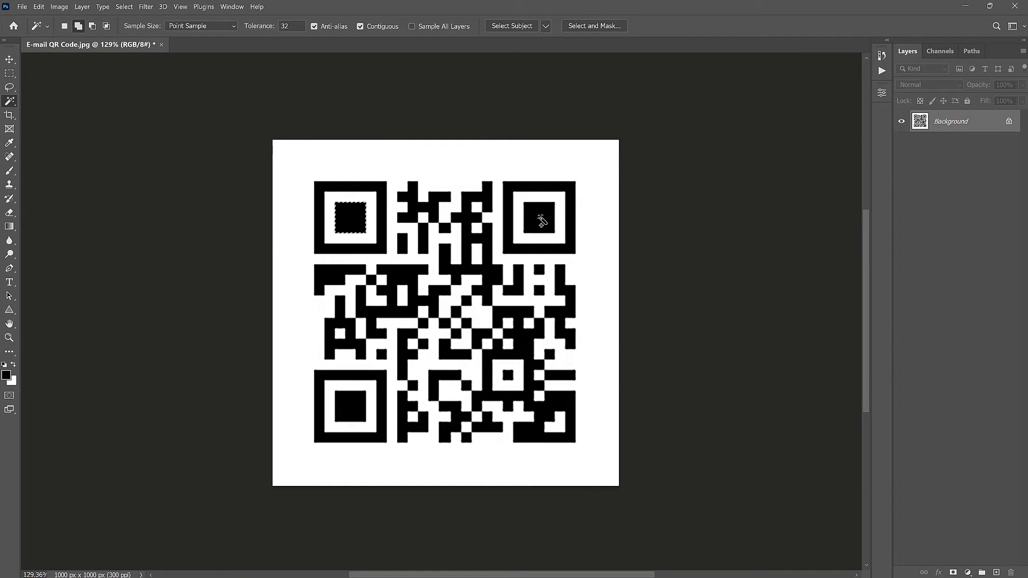
click(539, 218)
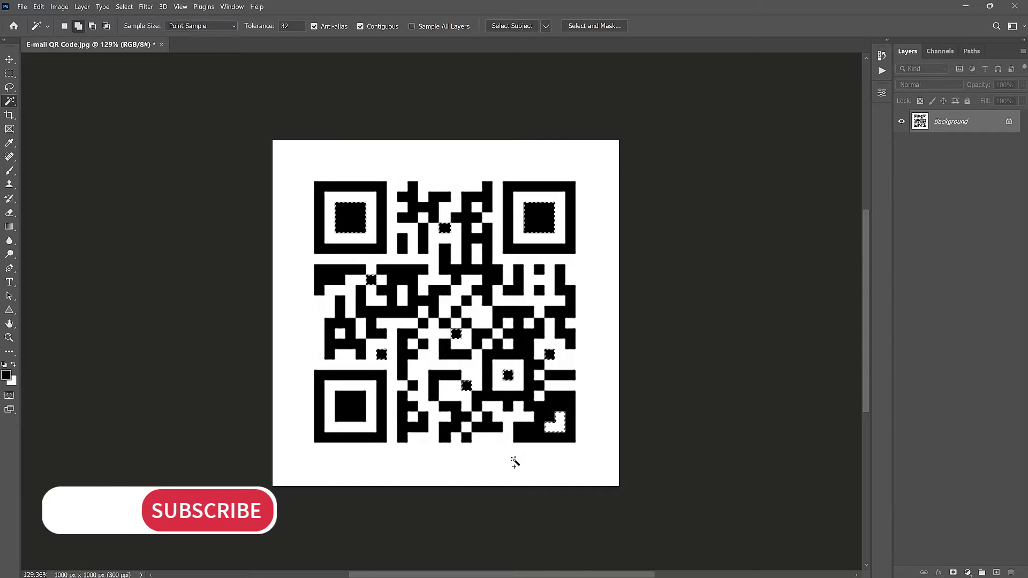
click(351, 407)
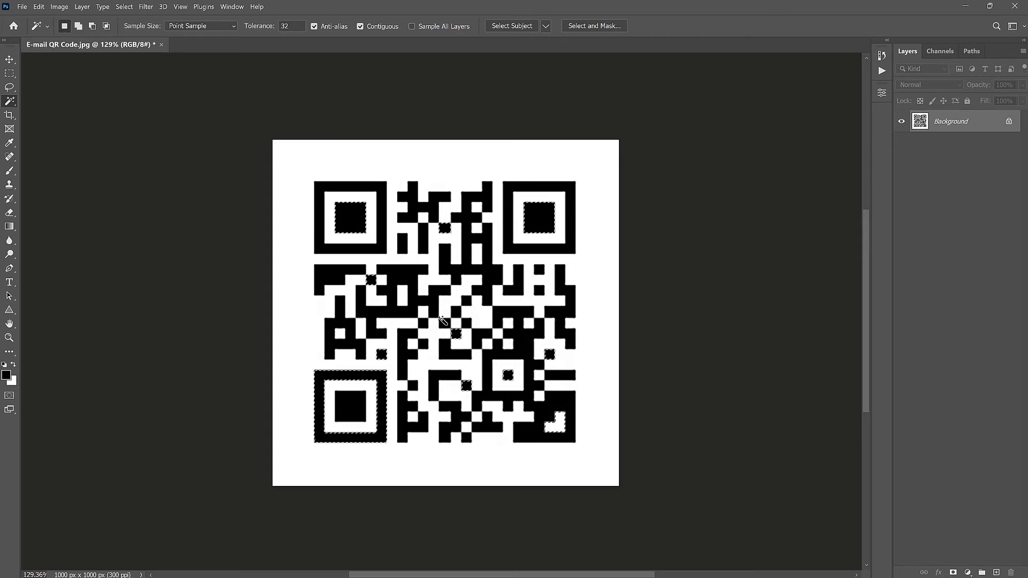
click(124, 6)
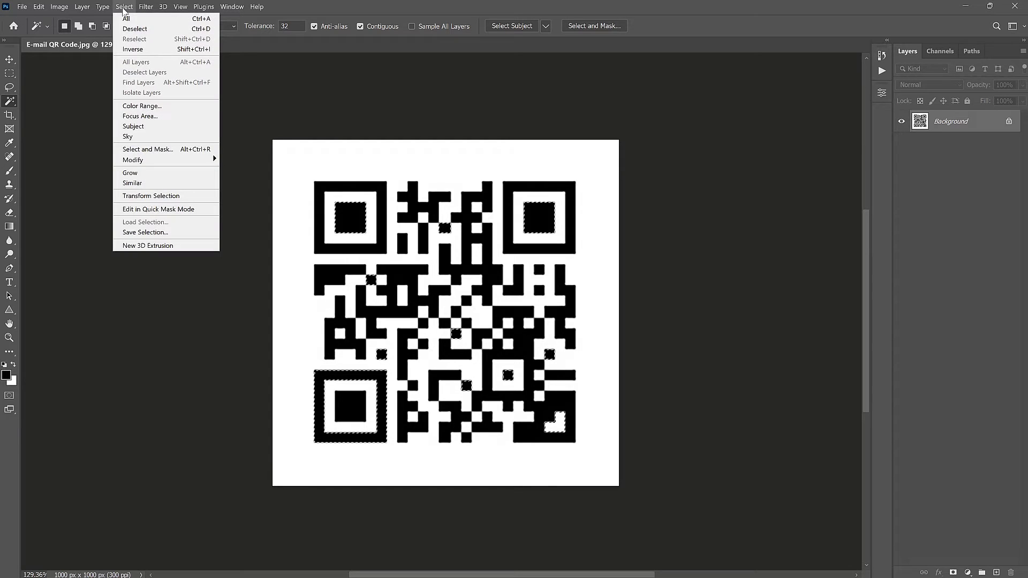
mouse_move(133, 160)
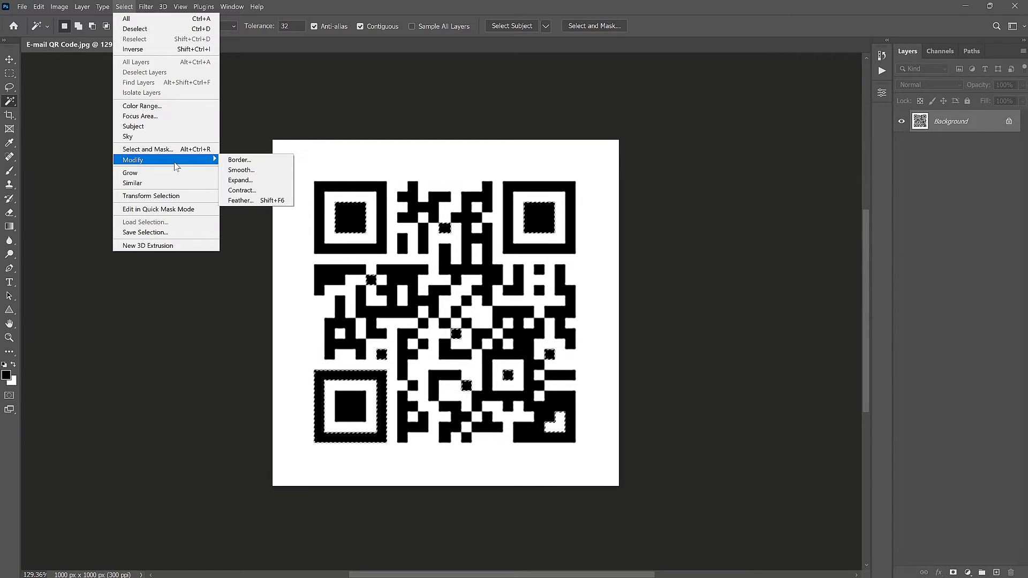
click(240, 180)
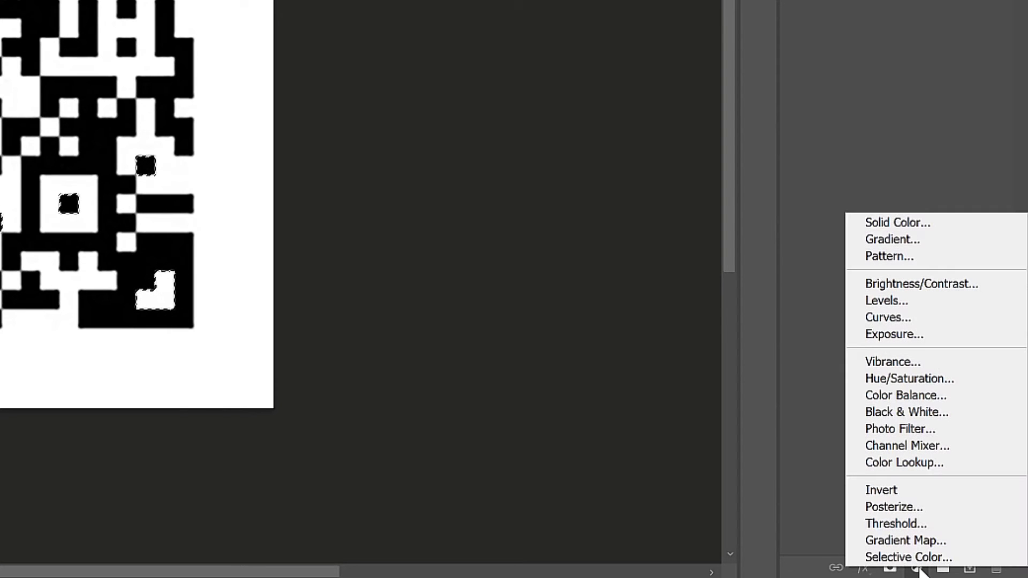
- Add a solid colour fill layer over the selection set to pure red ff0000, then activate the background layer
click(896, 223)
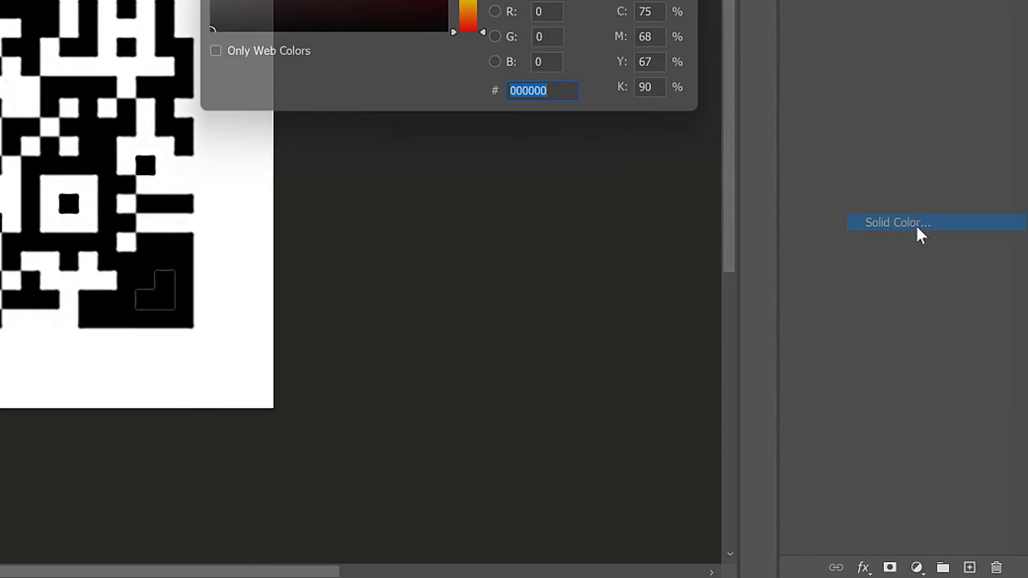
click(896, 223)
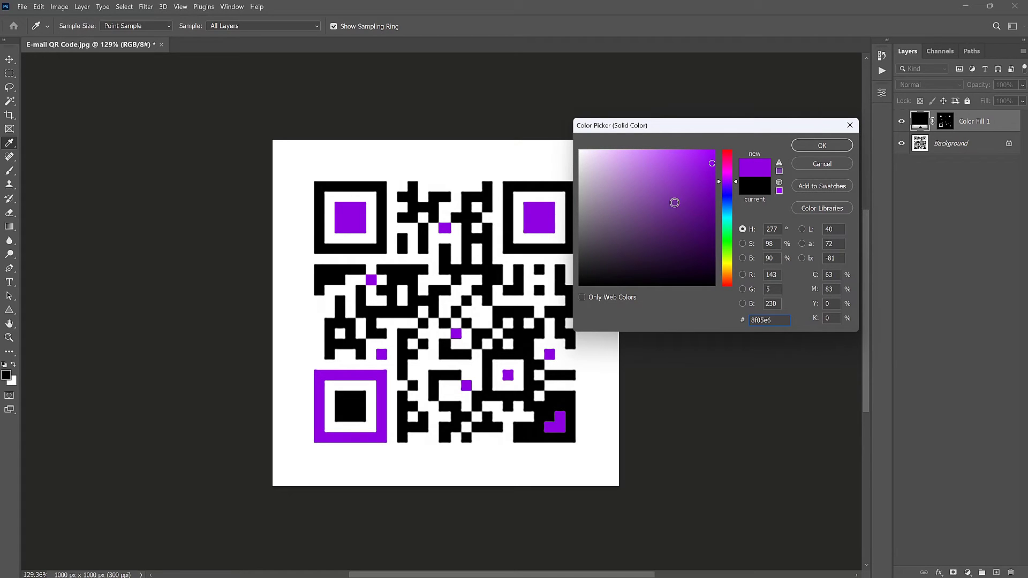
click(725, 221)
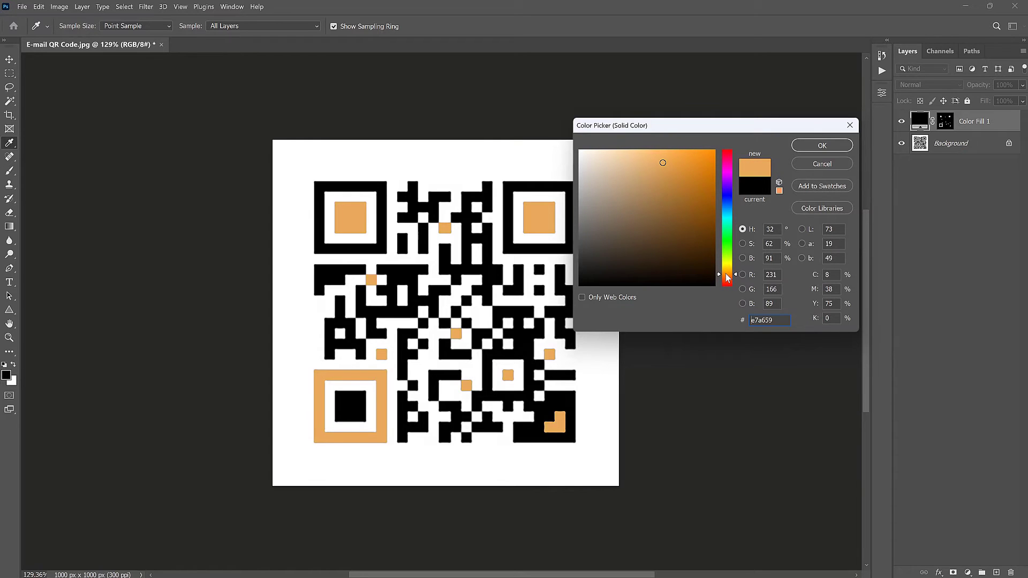
click(726, 155)
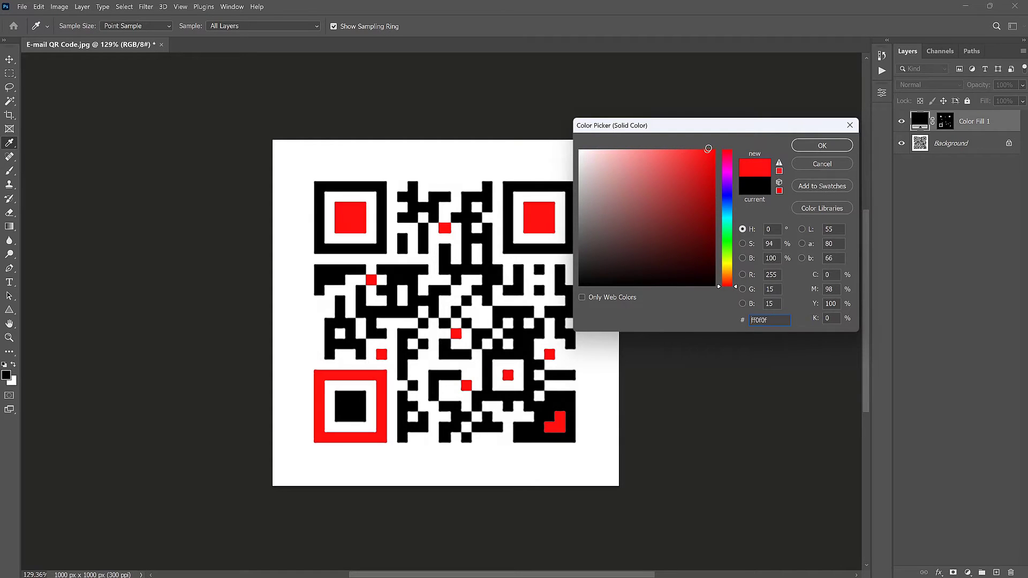
click(718, 149)
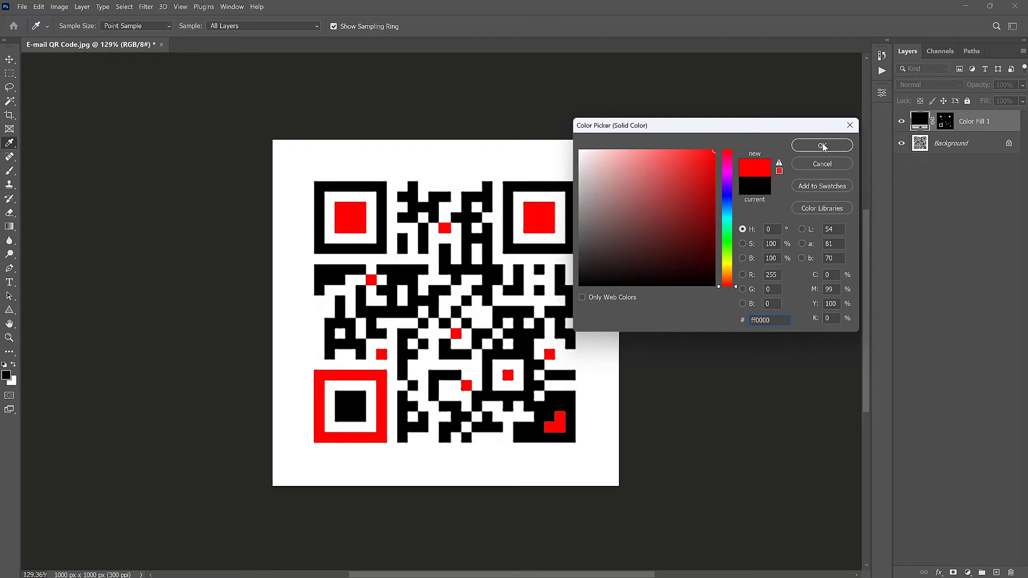
click(821, 144)
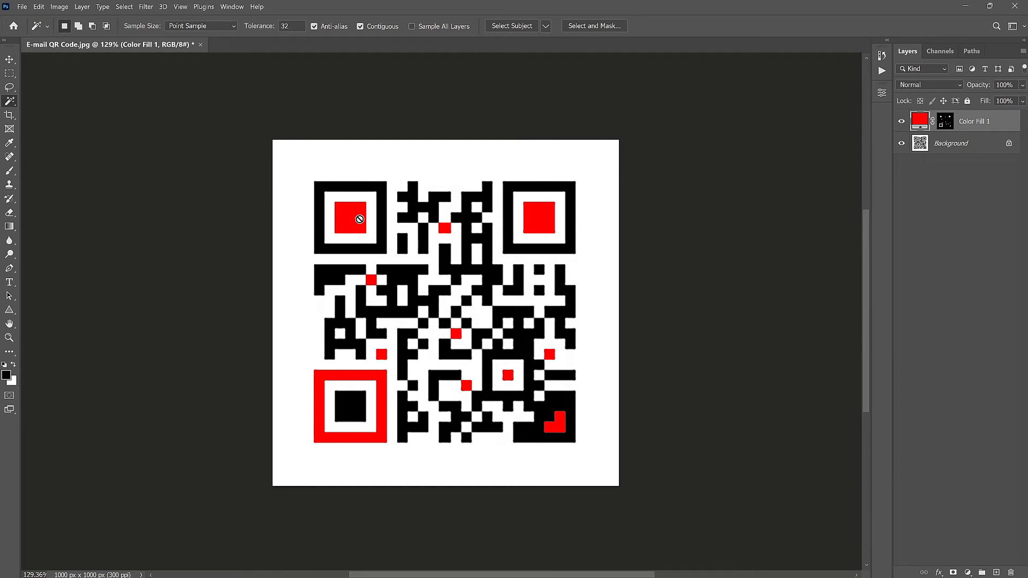
click(950, 143)
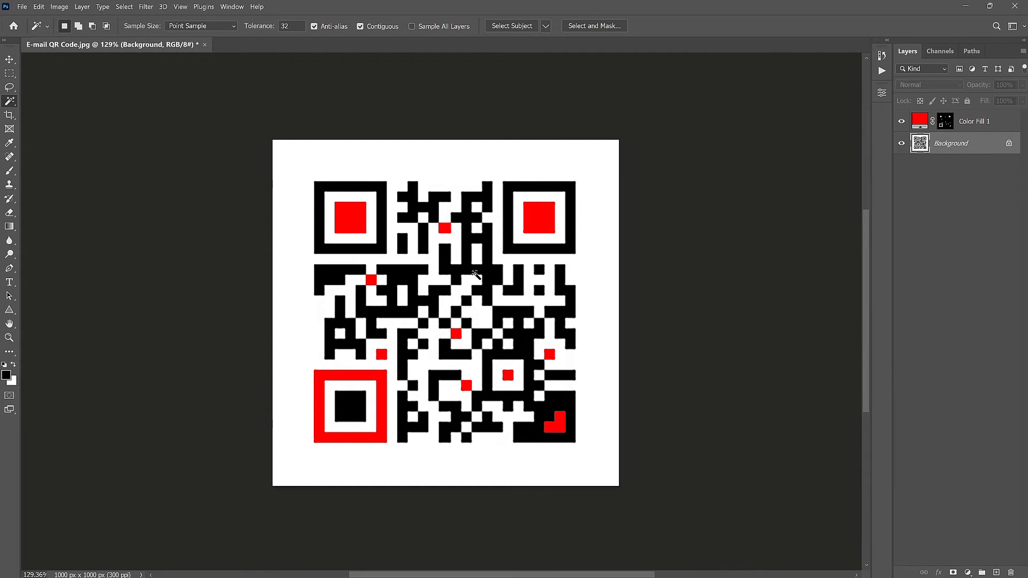
mouse_move(970, 110)
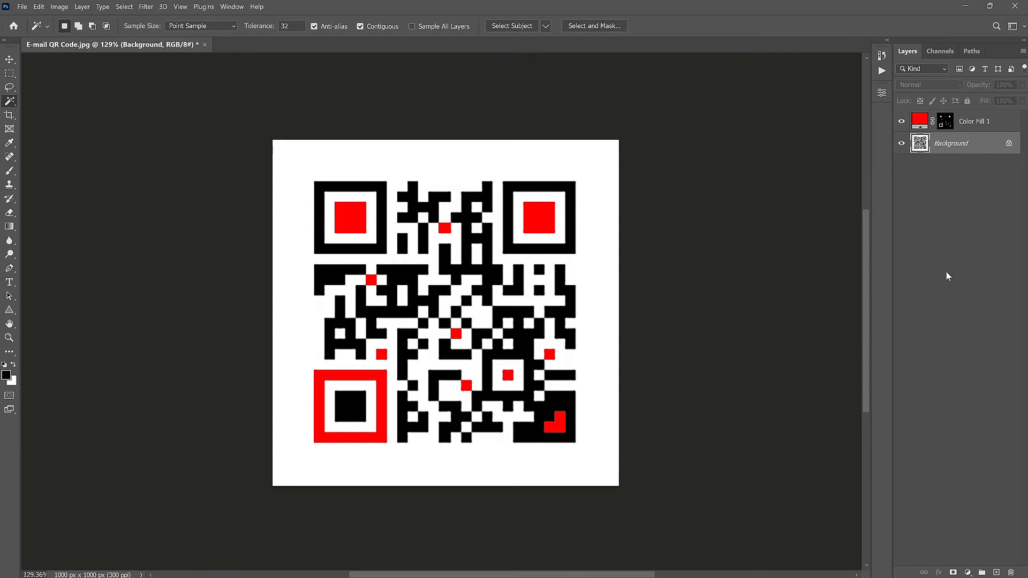
- Stamp all visible layers into a new merged layer with Ctrl+Alt+Shift+E
key(ctrl+alt+shift+e)
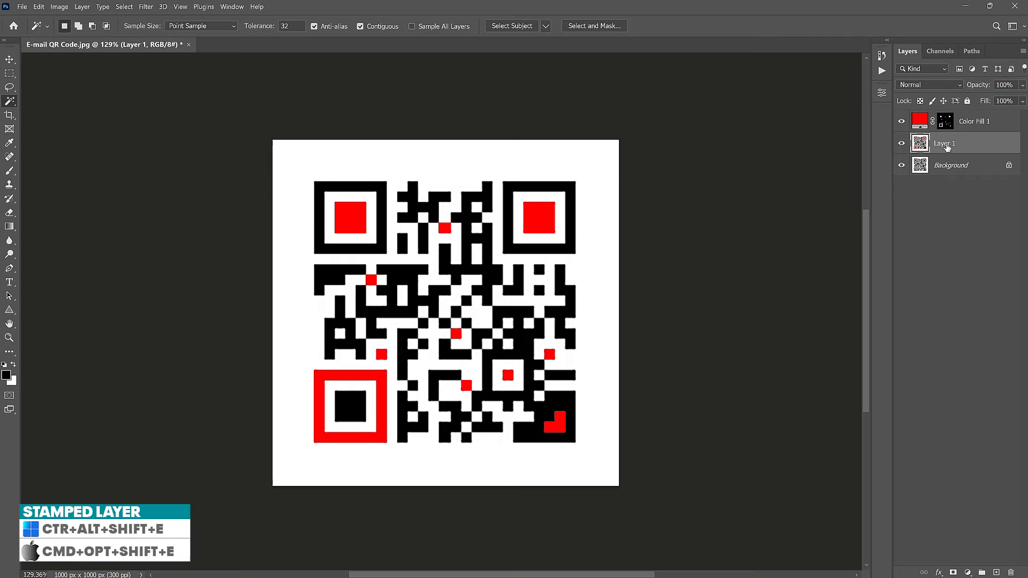
double_click(944, 143)
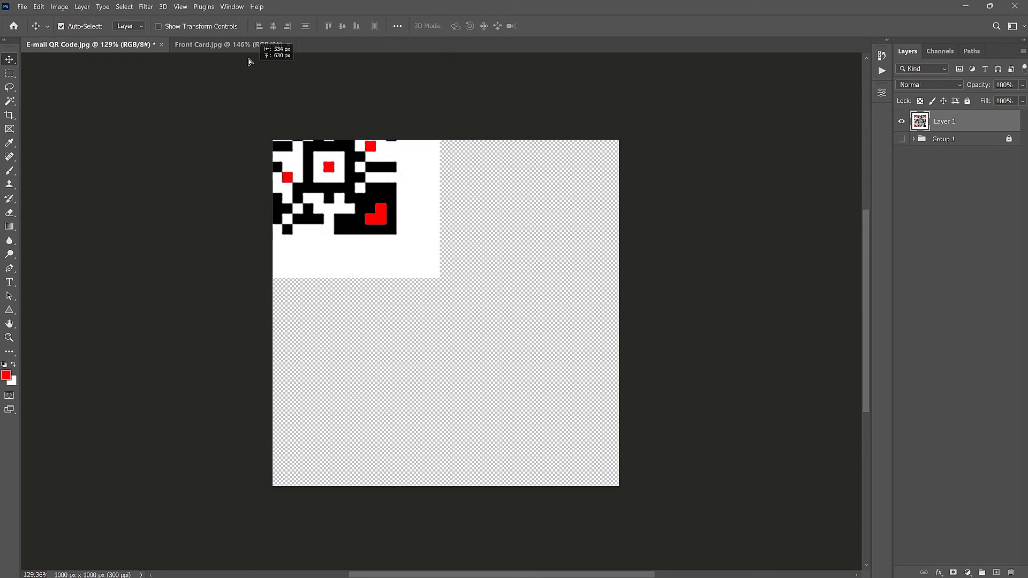
- Drop the merged QR code layer into the Front Card document and bring up its layer options
click(210, 44)
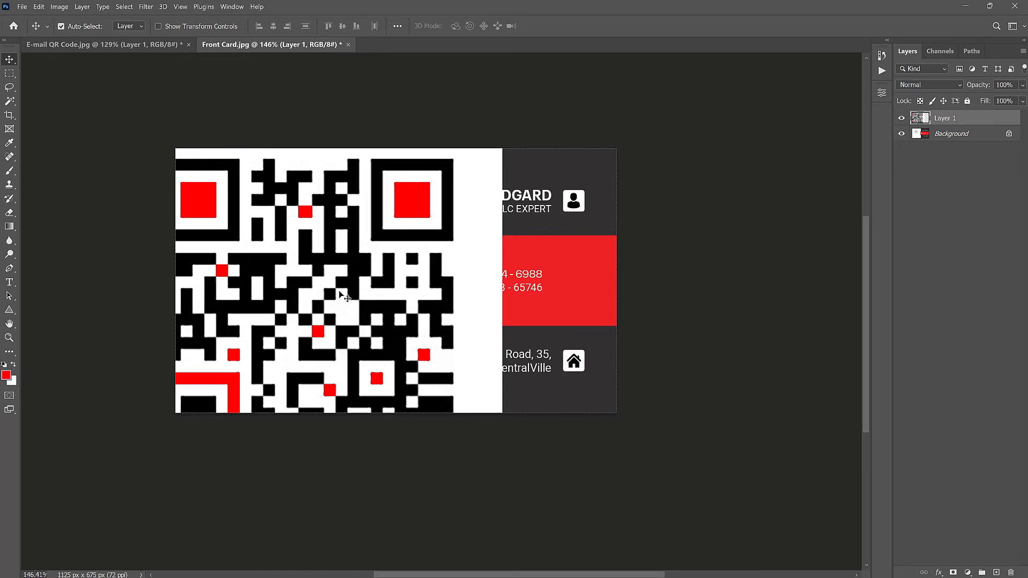
mouse_move(410, 252)
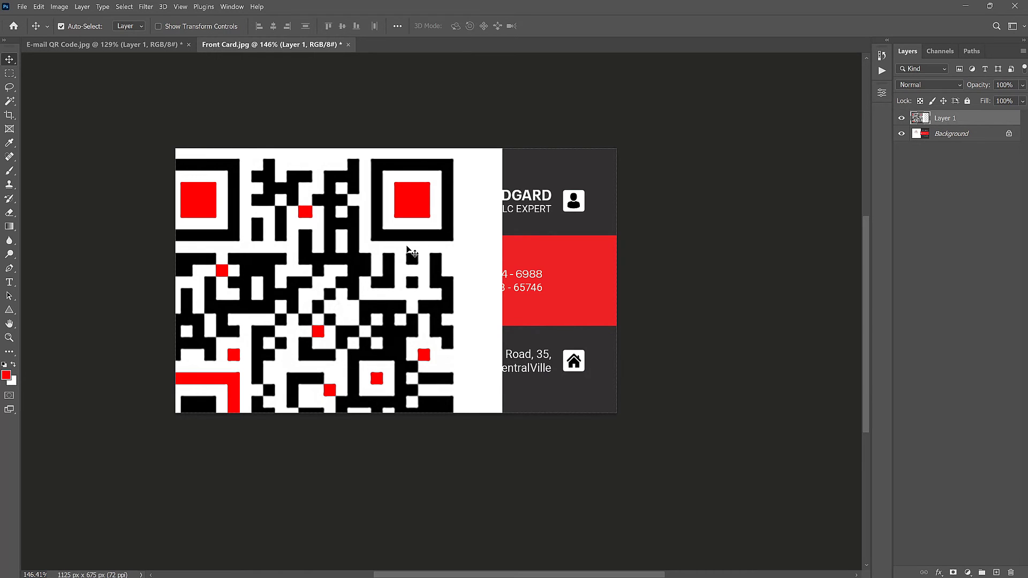
right_click(945, 118)
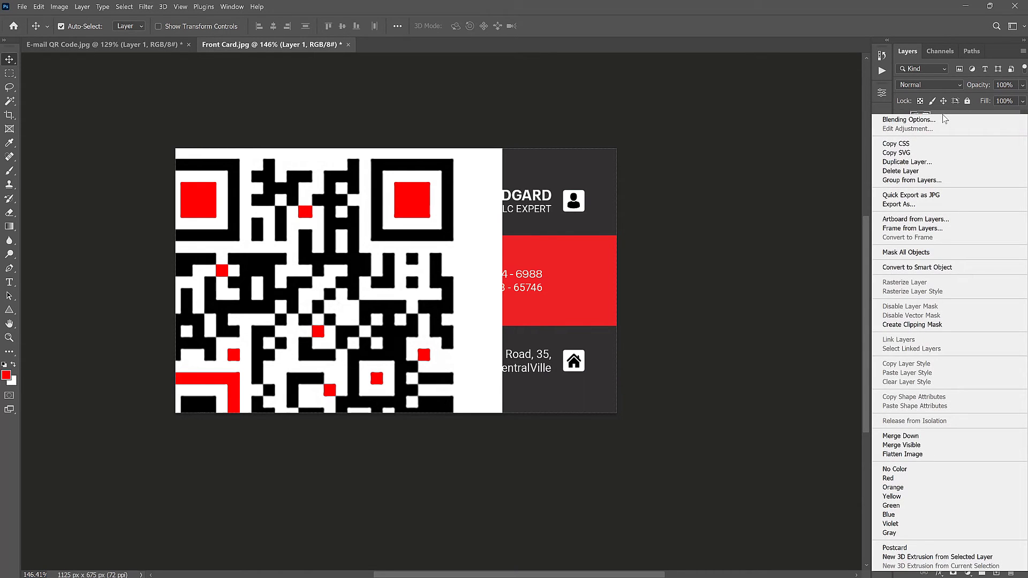
mouse_move(924, 266)
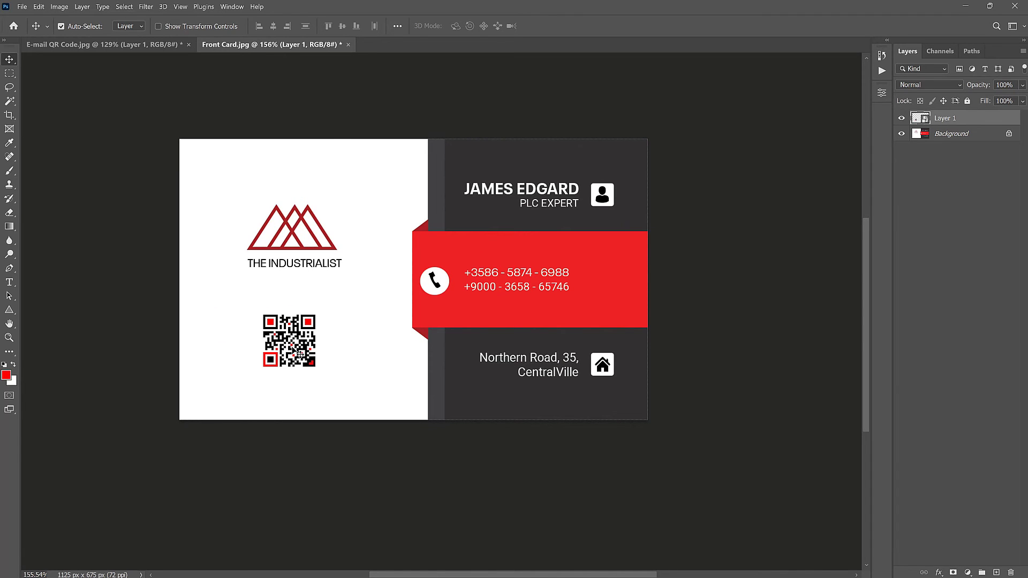
mouse_move(475, 325)
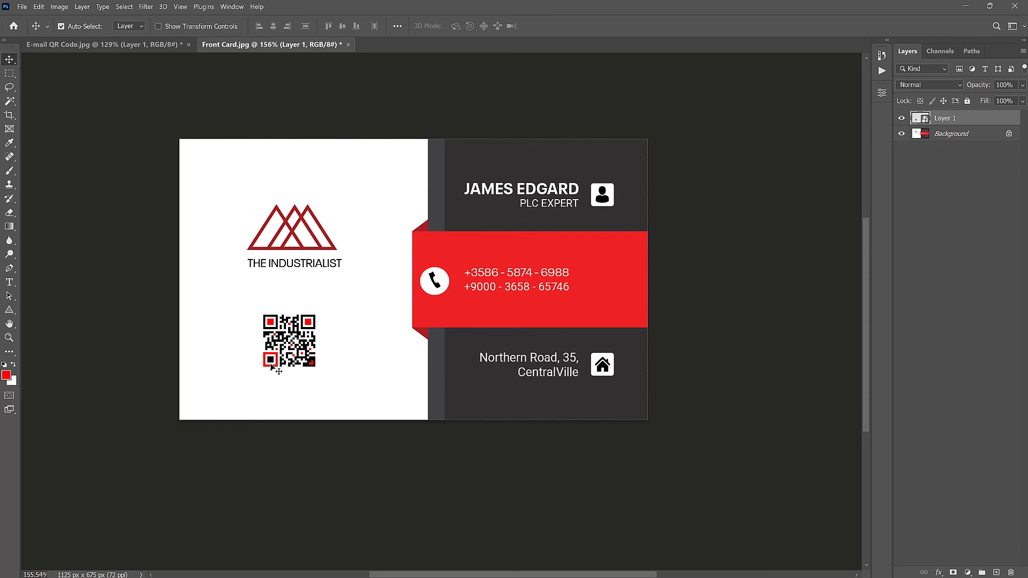
mouse_move(466, 321)
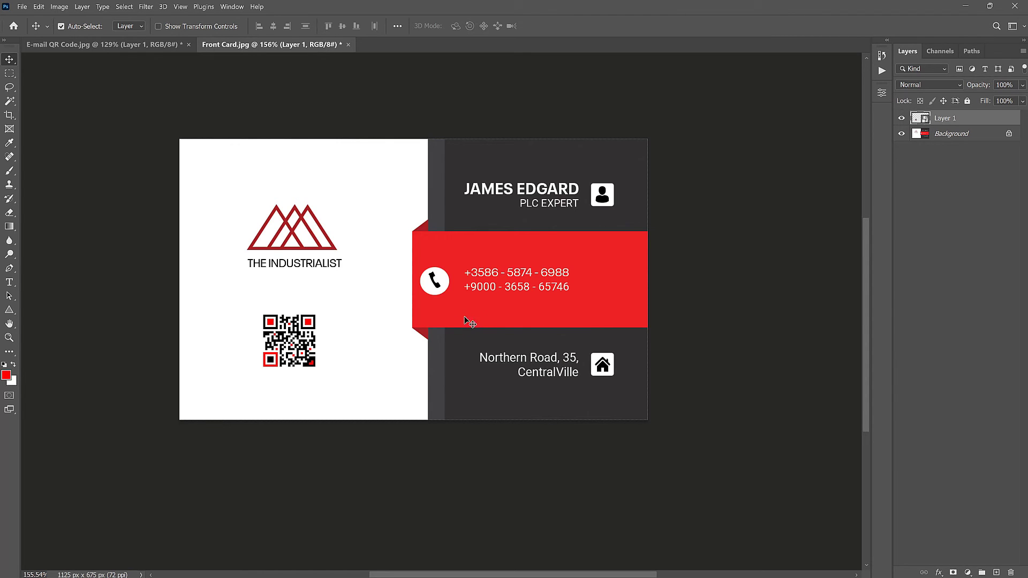
mouse_move(479, 287)
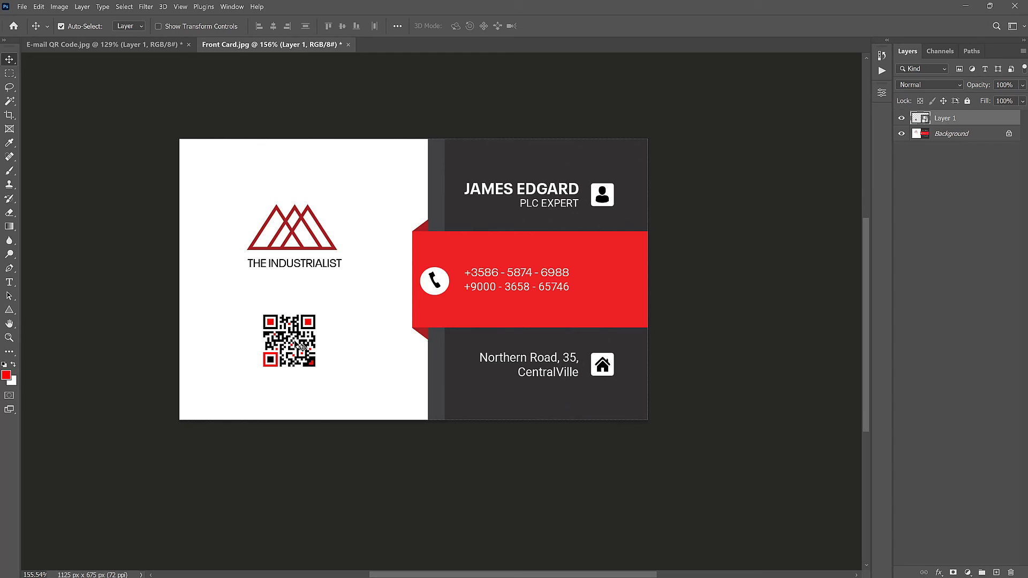
mouse_move(300, 338)
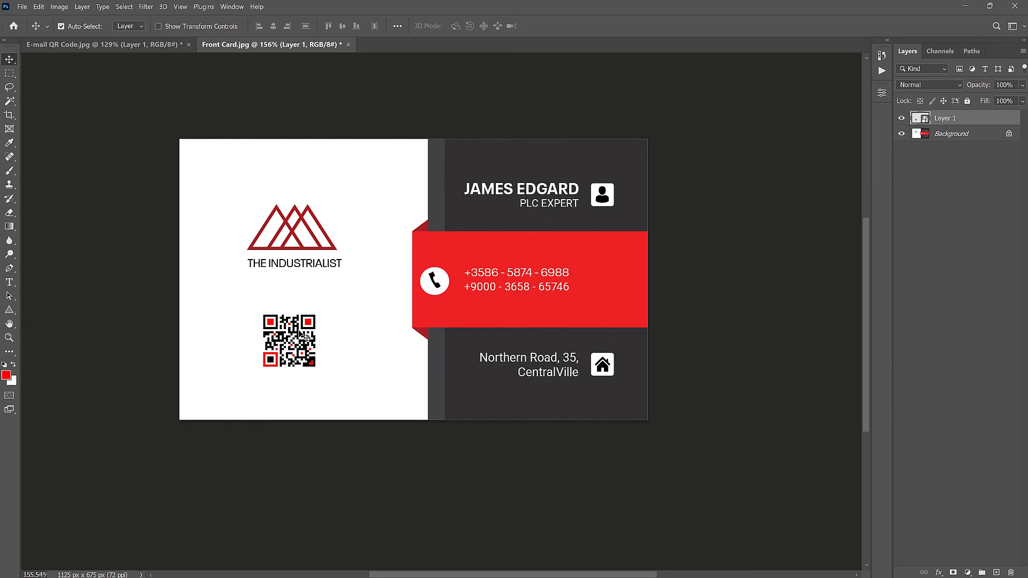
mouse_move(300, 337)
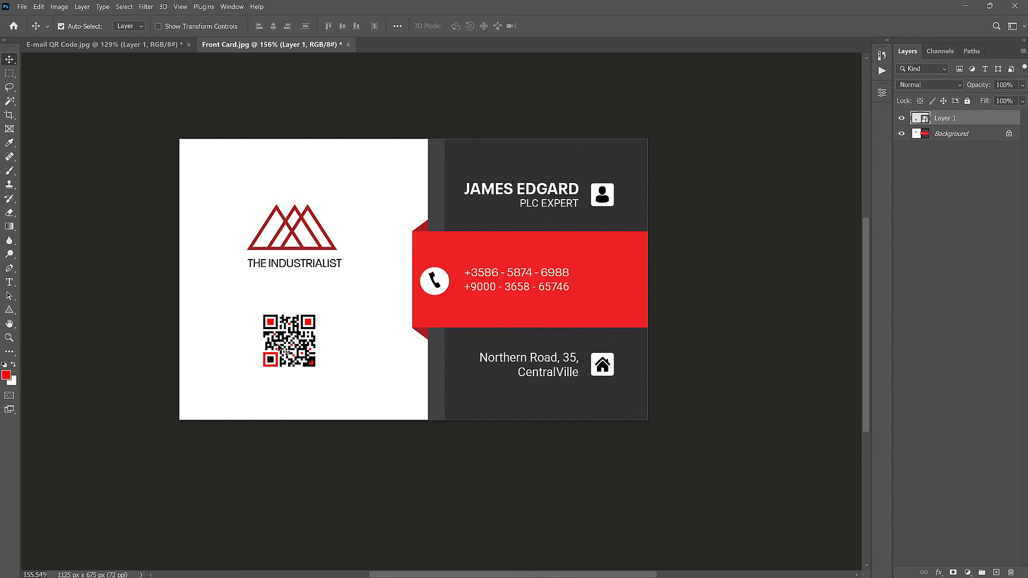
mouse_move(312, 375)
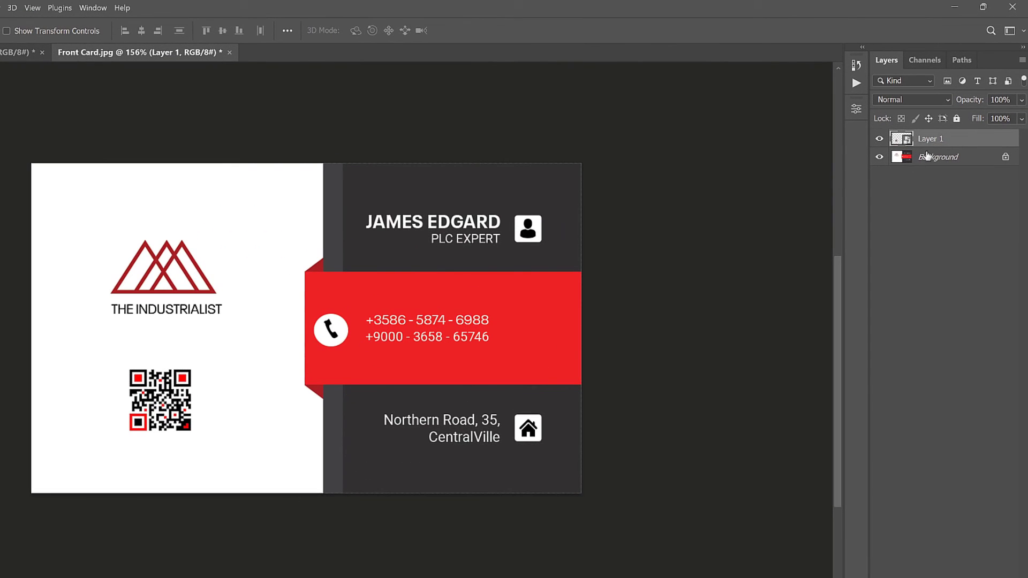
- Add a black Stroke layer effect around the QR code layer via Blending Options
right_click(930, 138)
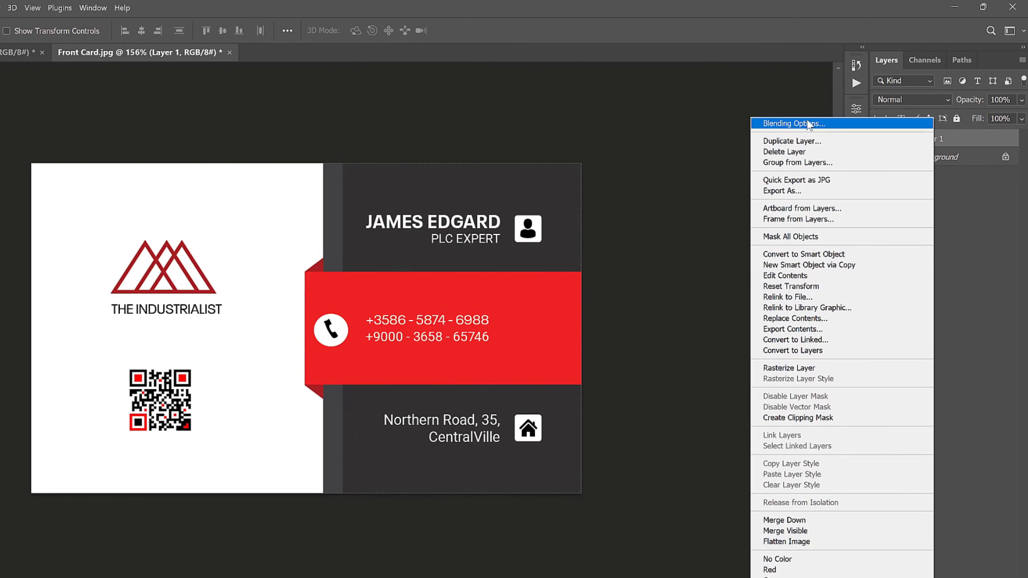
click(793, 123)
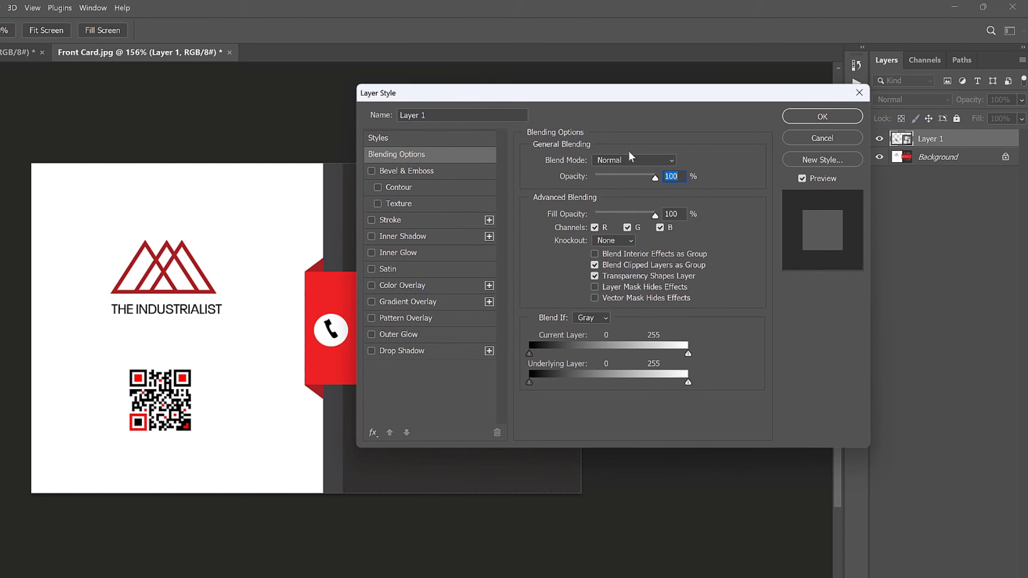
click(371, 219)
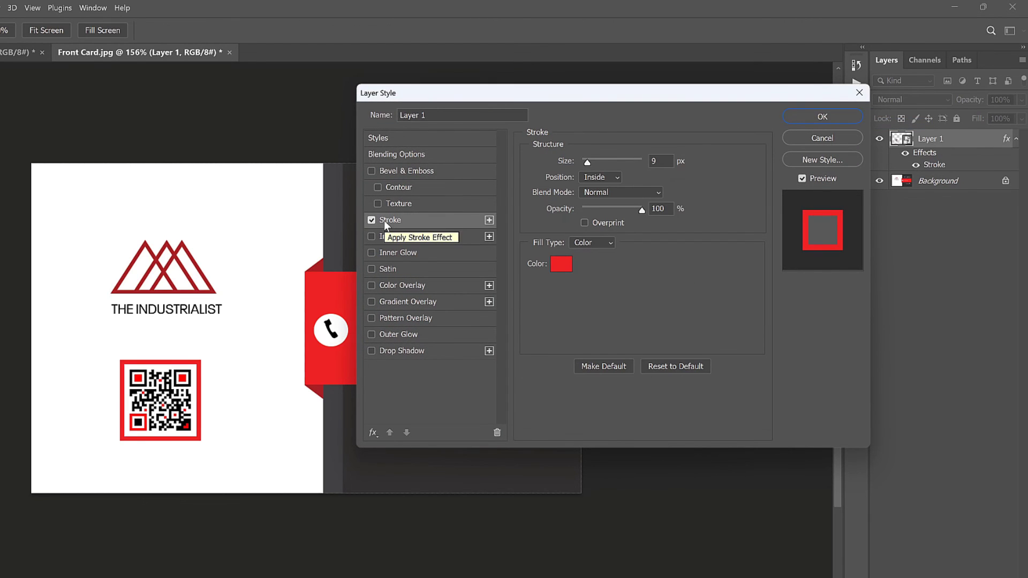
click(560, 264)
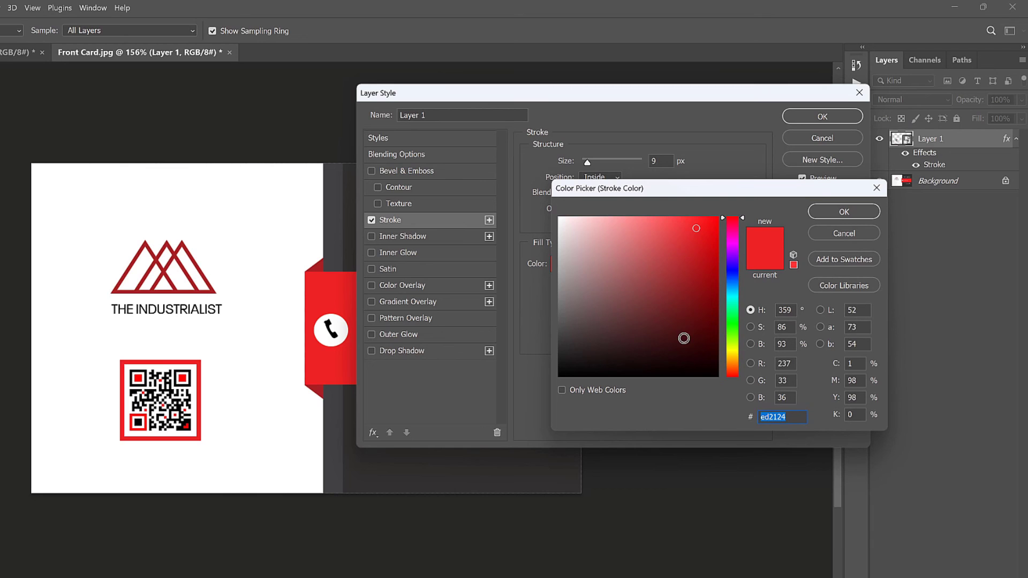
click(842, 212)
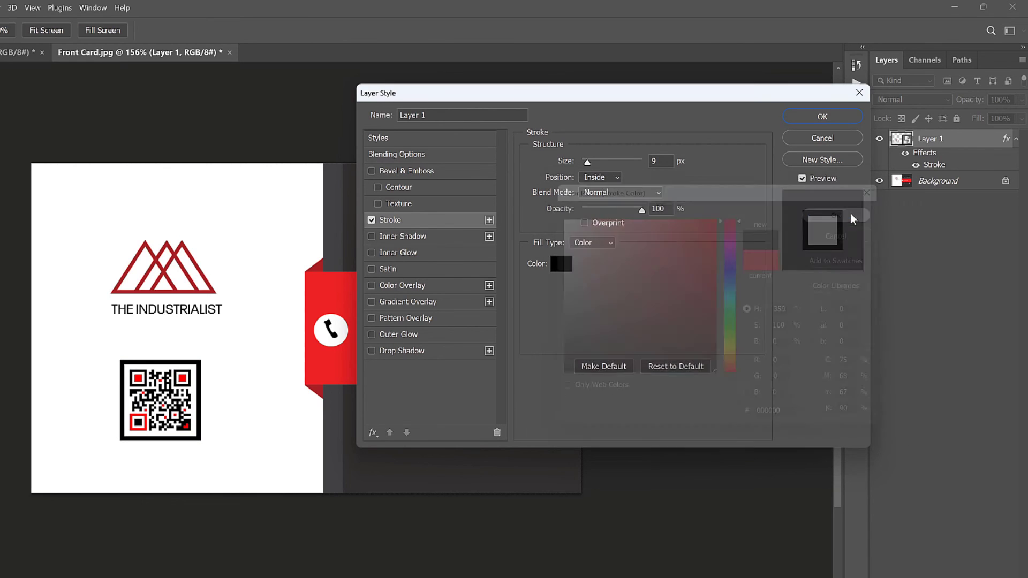
click(821, 117)
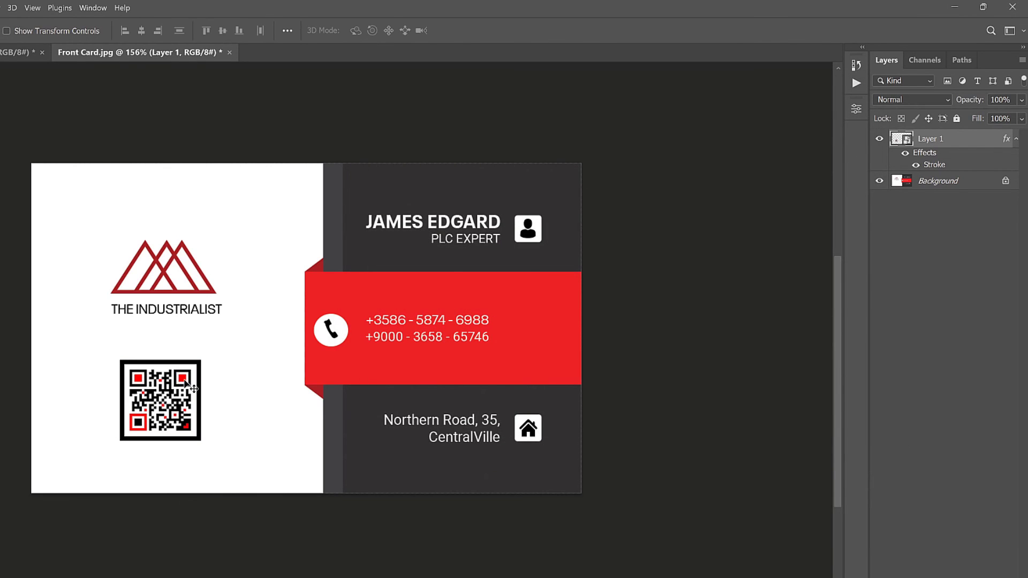